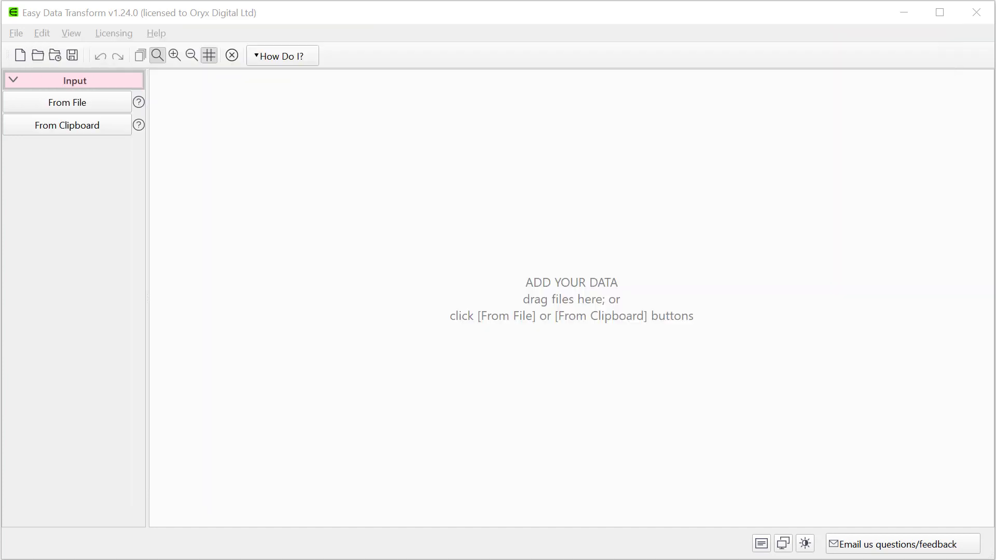
# - Drop customers.xlsx onto the canvas as an 11-column, 80-row input
pyautogui.moveTo(553, 282); pyautogui.dragTo(553, 282)
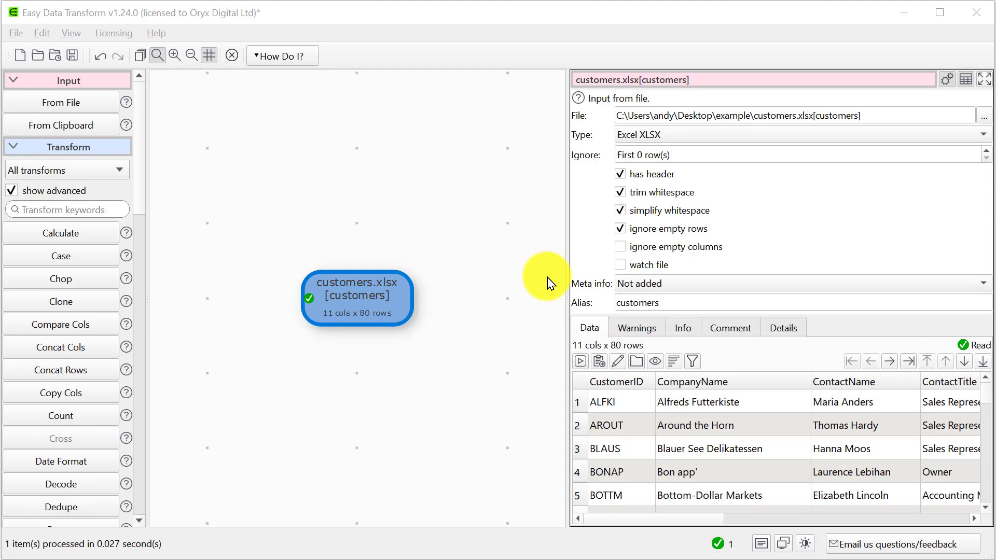
pyautogui.moveTo(532, 292)
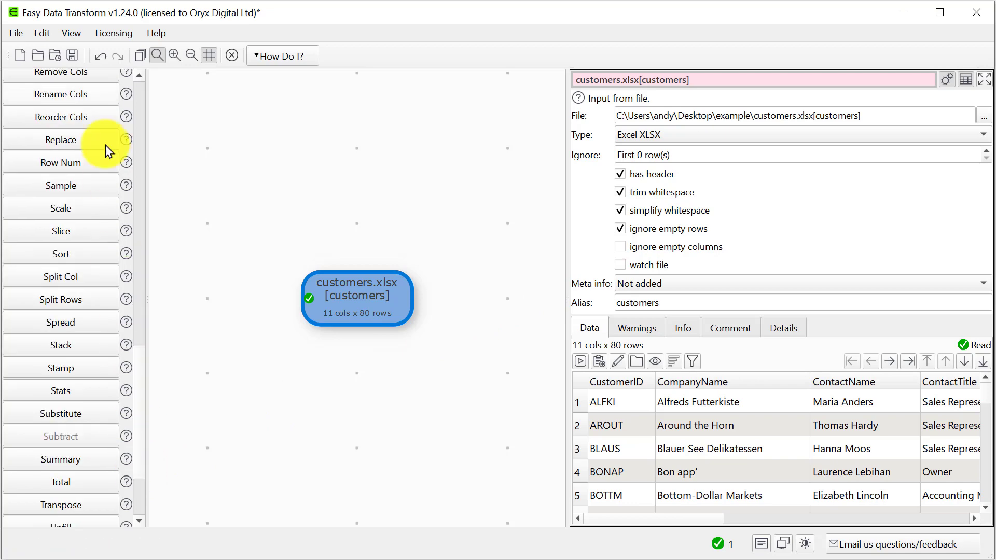
# - Add a Rename Cols step turning CompanyName into 'Company Name'
pyautogui.click(61, 94)
pyautogui.write('Company Name')
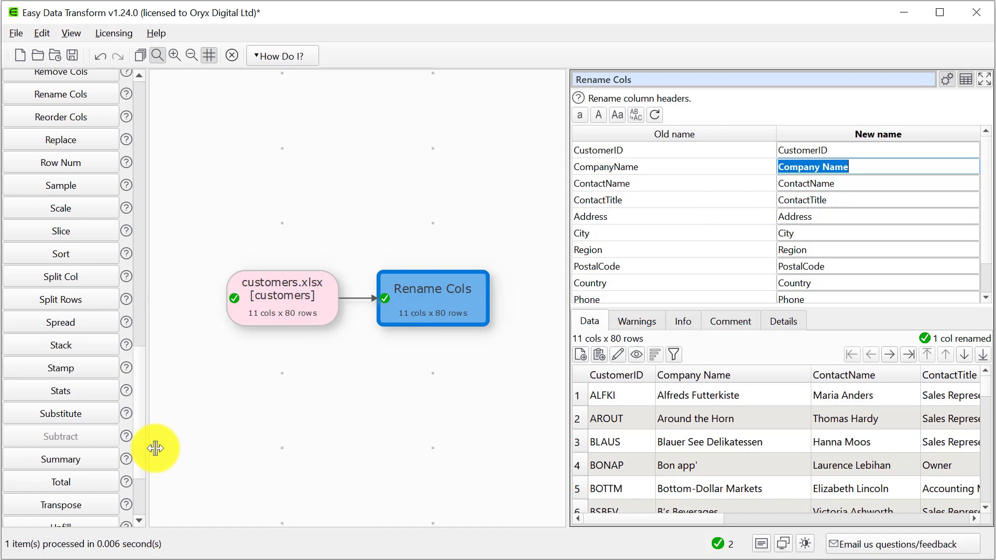
pyautogui.moveTo(150, 107)
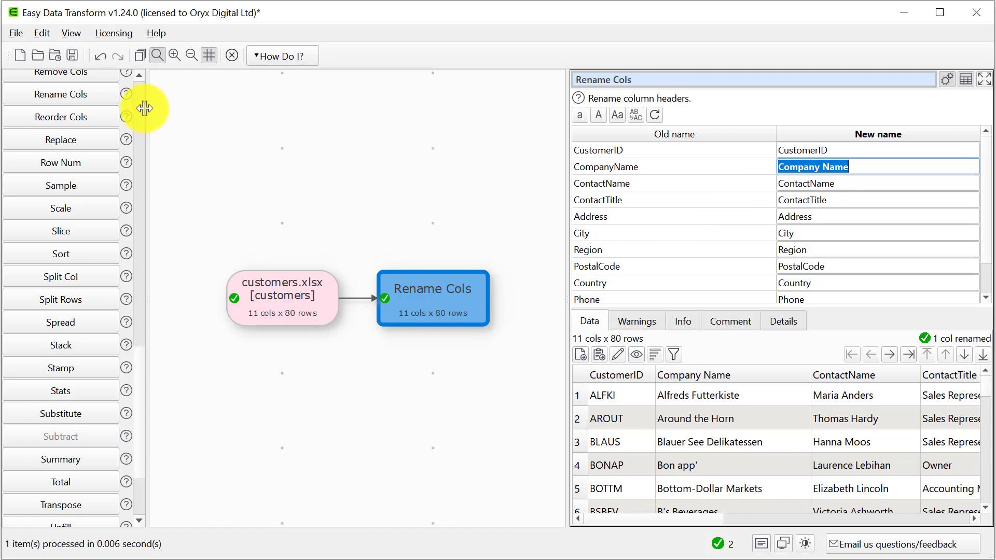
# - Add a Remove Cols step that unchecks Fax, leaving 10 columns
pyautogui.click(61, 71)
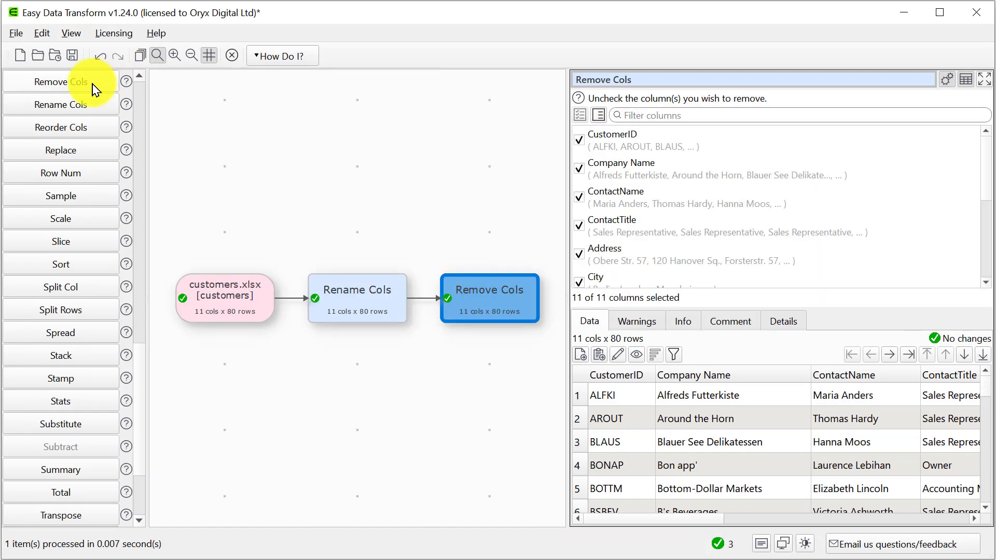
pyautogui.scroll(-3)
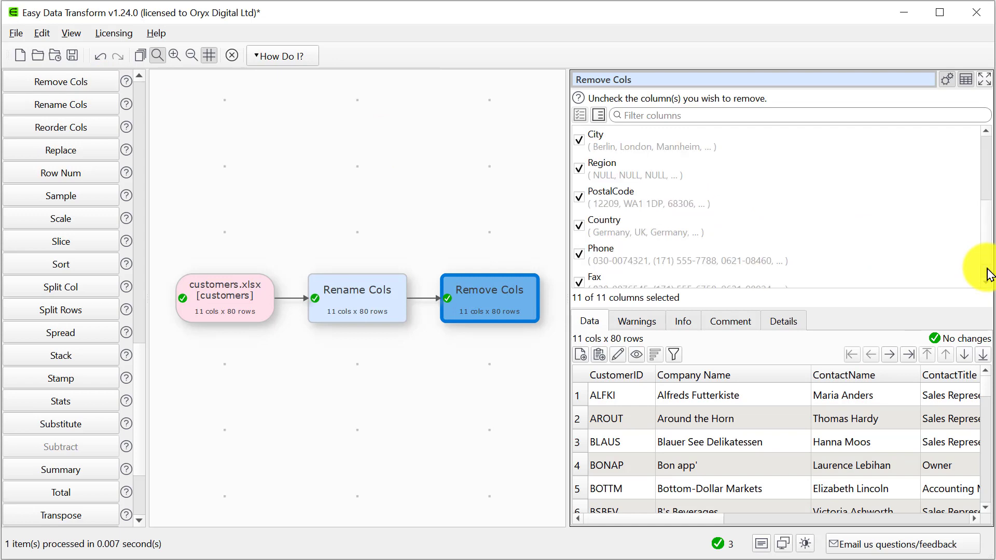
pyautogui.scroll(-3)
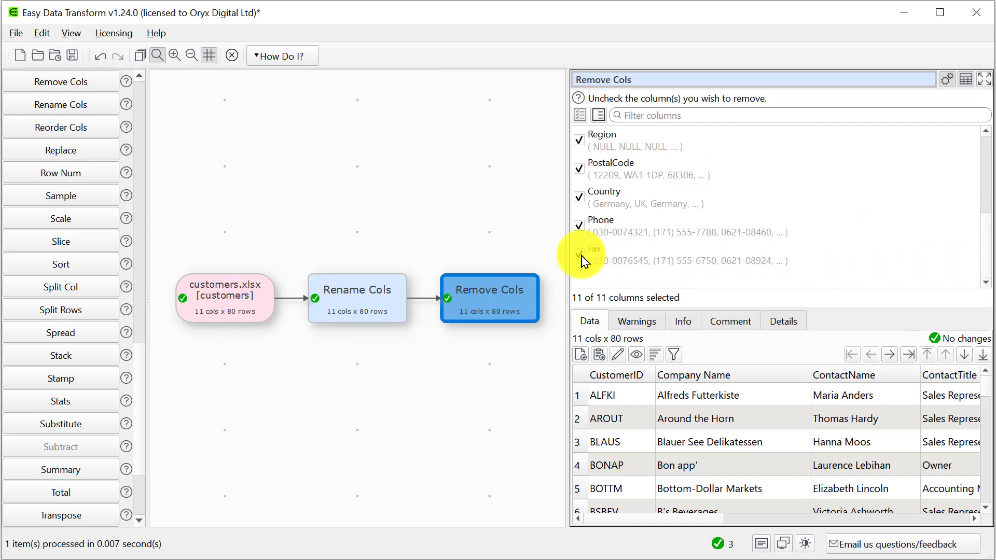
pyautogui.click(579, 253)
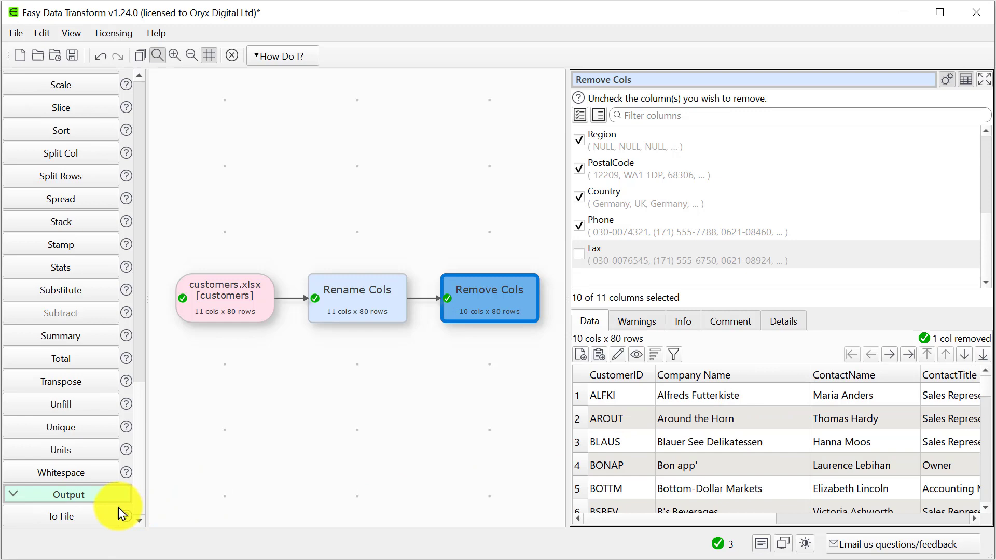
# - Add a To File output saving the 10-column result as output.json
pyautogui.click(61, 516)
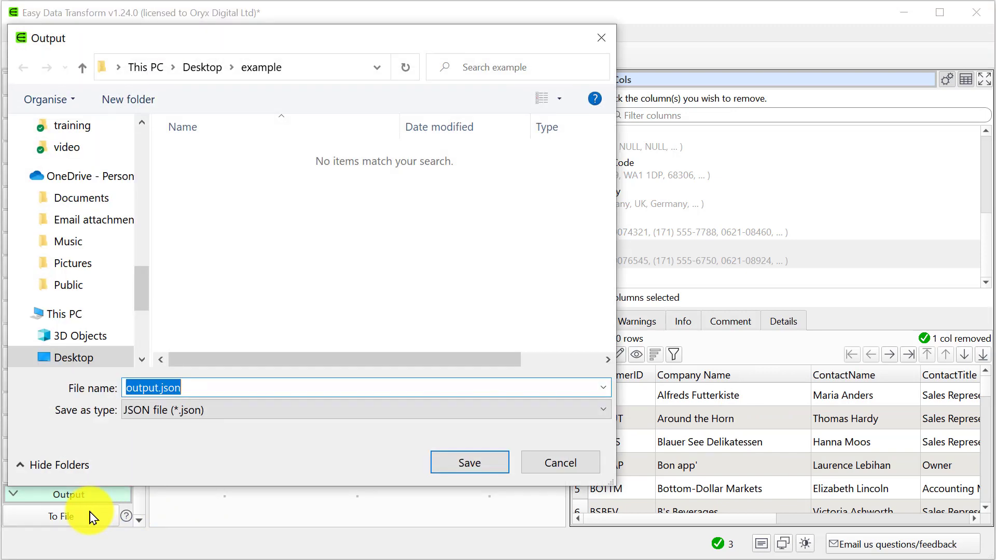
pyautogui.click(469, 463)
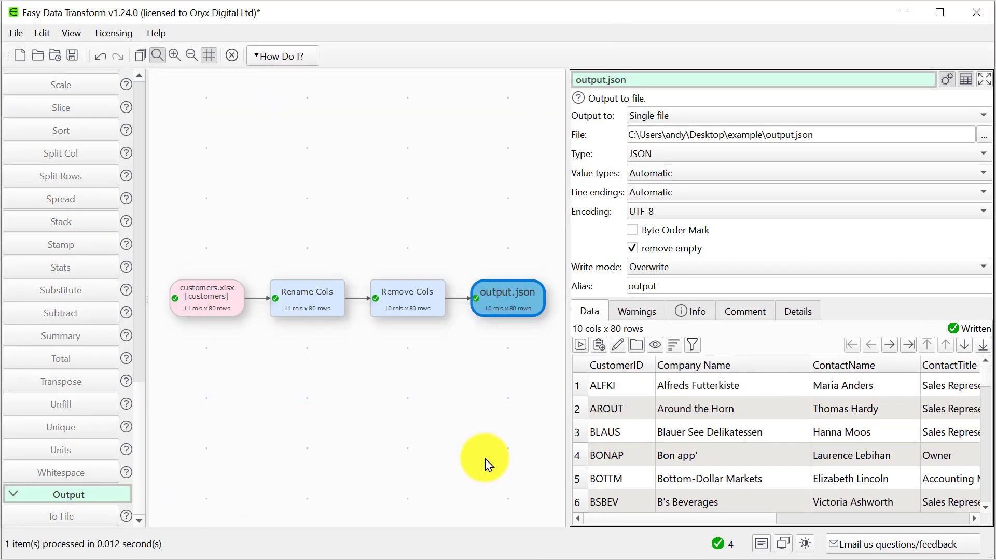
pyautogui.moveTo(506, 441)
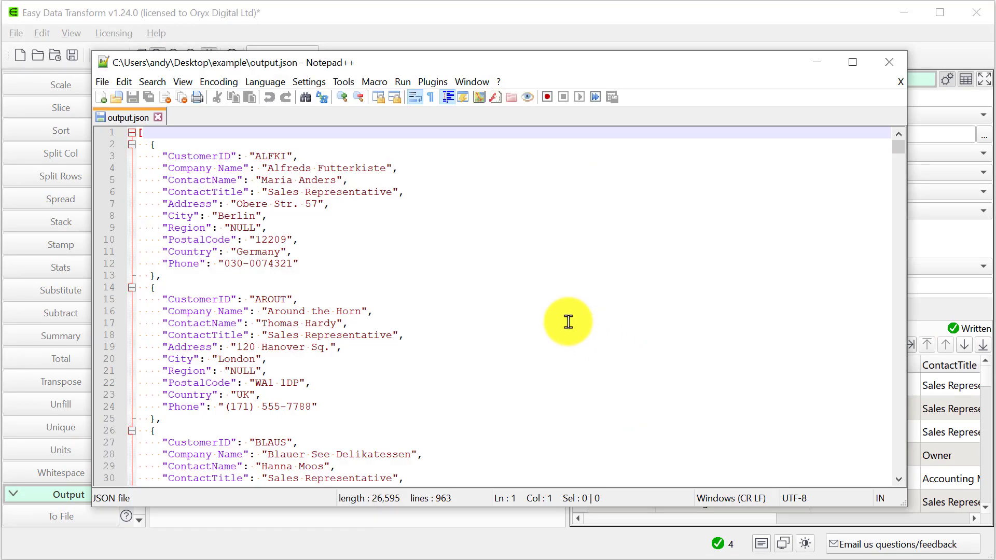
# - Review the output.json records in Notepad++, including the renamed Company Name field
pyautogui.moveTo(152, 143); pyautogui.dragTo(299, 262)
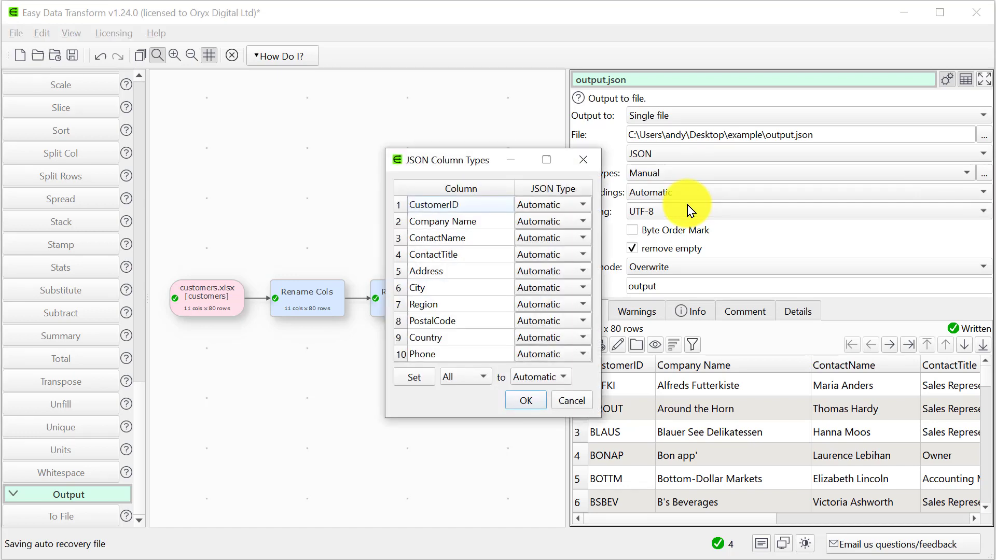
# - Accept the automatic JSON column types and keep line endings Automatic
pyautogui.click(549, 205)
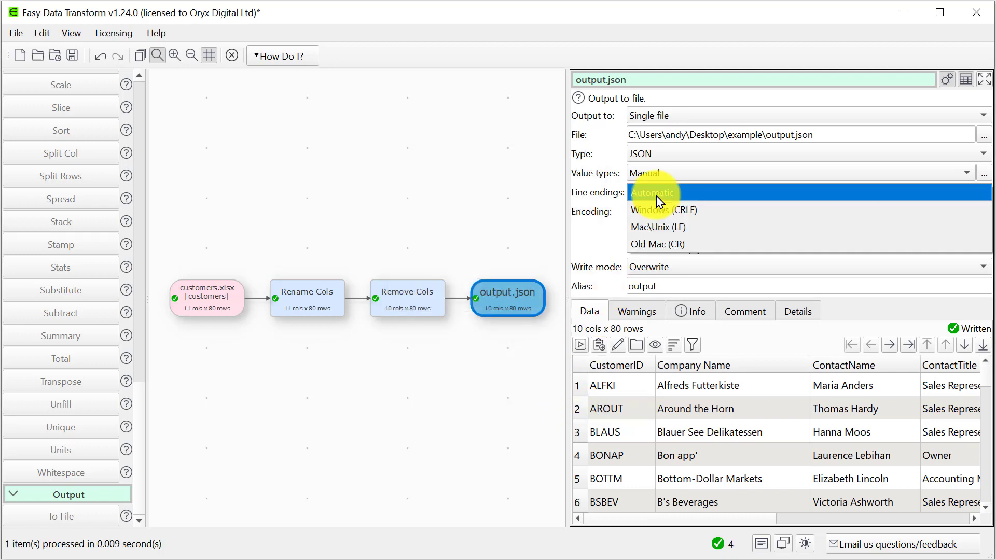
pyautogui.click(654, 192)
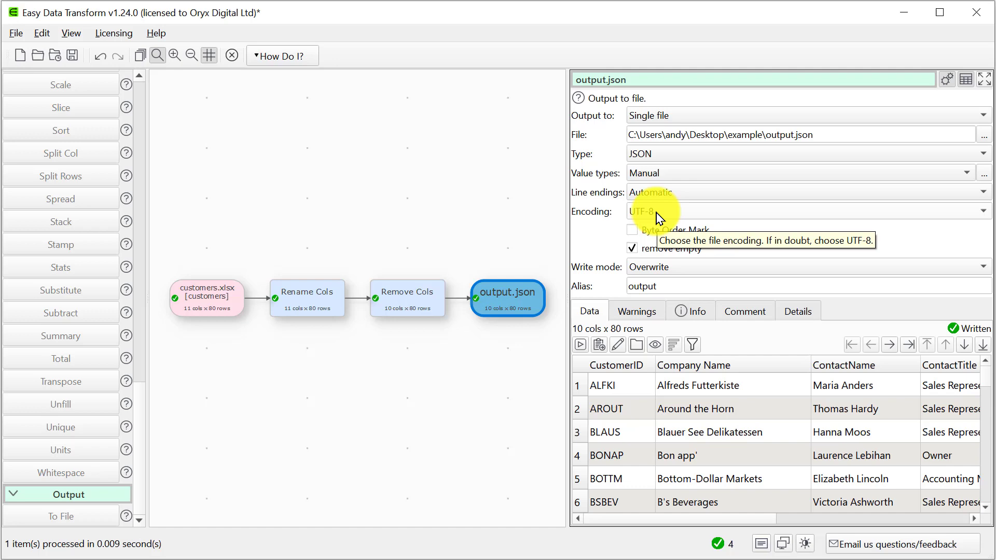
pyautogui.moveTo(106, 69)
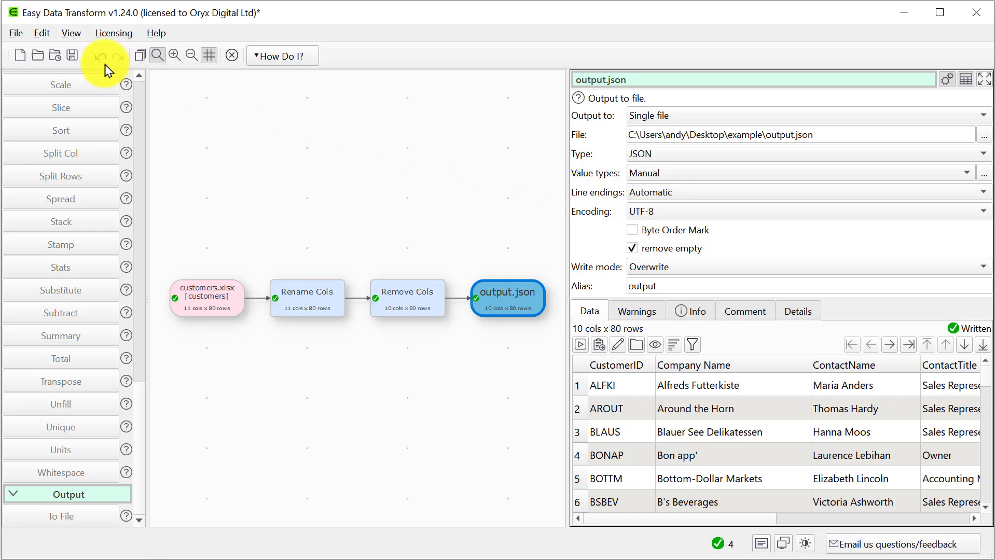
# - Save the transform as json-tranform.transform in the example folder
pyautogui.click(72, 55)
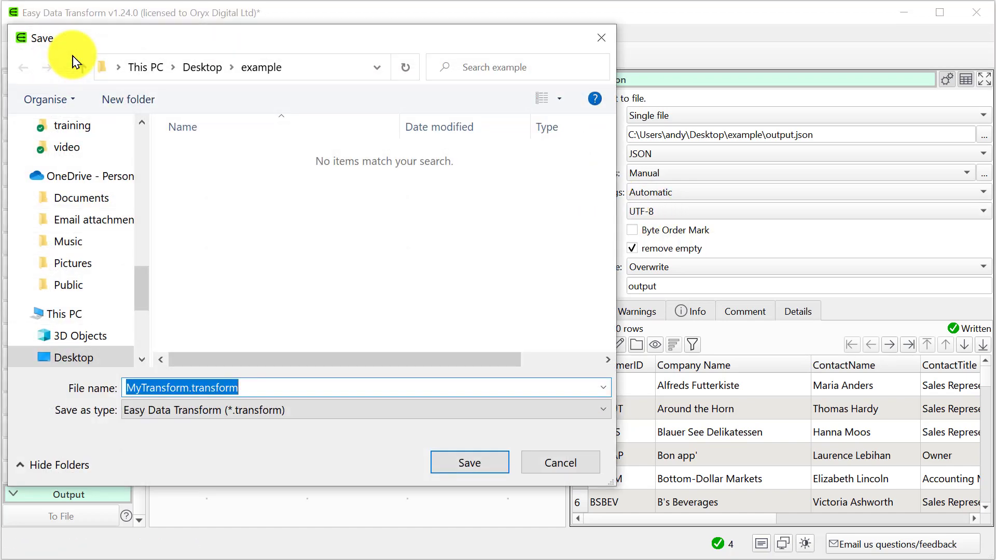
pyautogui.write('jso')
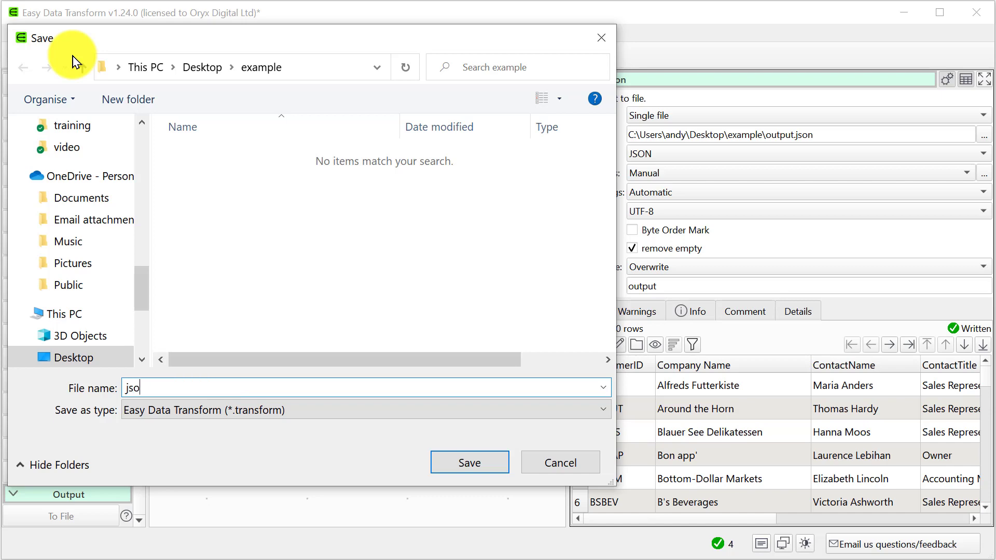
pyautogui.write('n-tr')
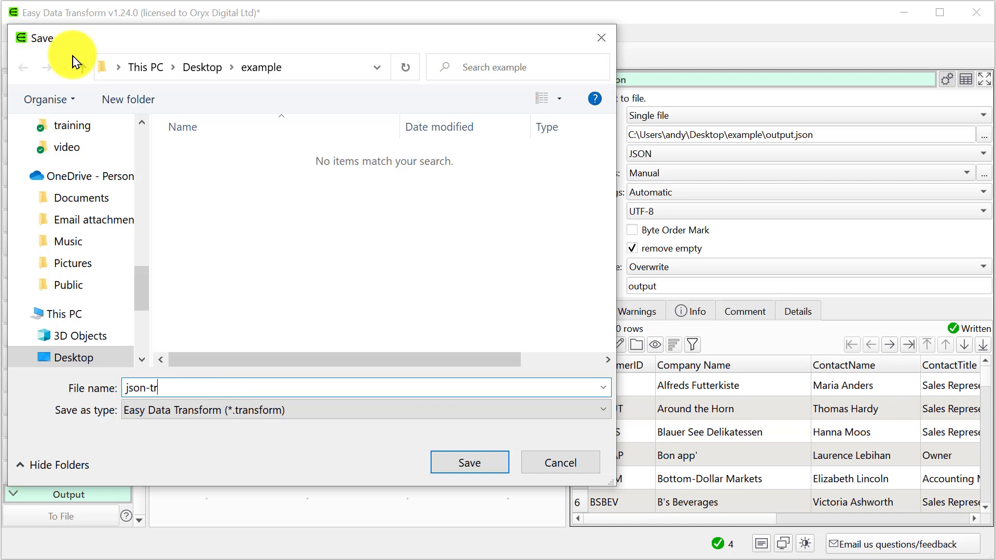
pyautogui.click(469, 463)
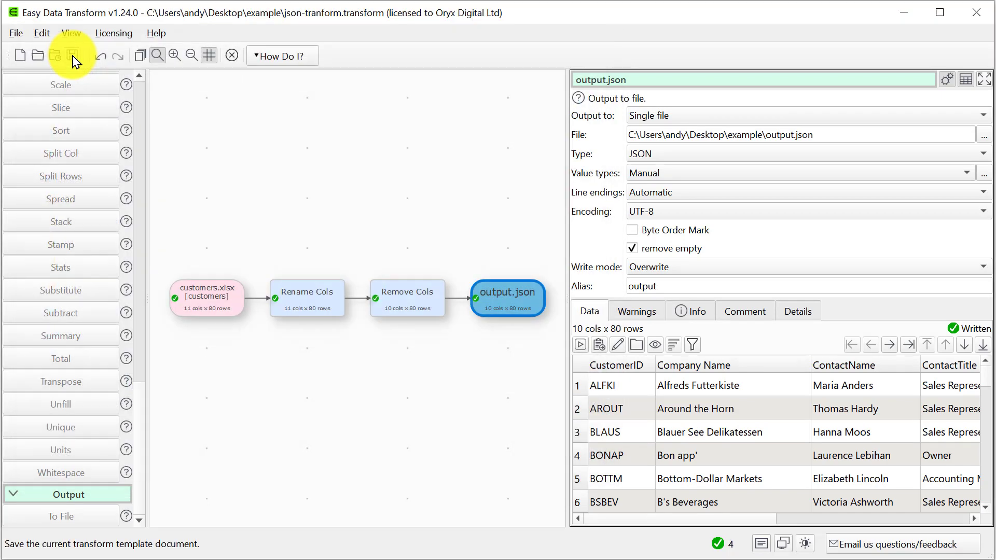
# - Bring up the Batch Process dialog for the saved transform
pyautogui.click(141, 55)
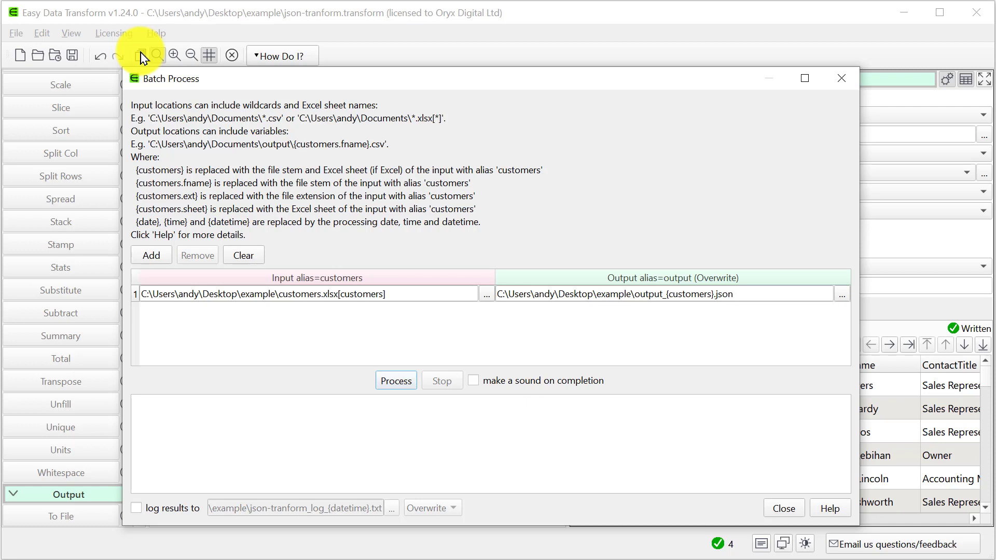
# - Replace the batch input file name with *.xlsx and close the batch window
pyautogui.doubleClick(296, 293)
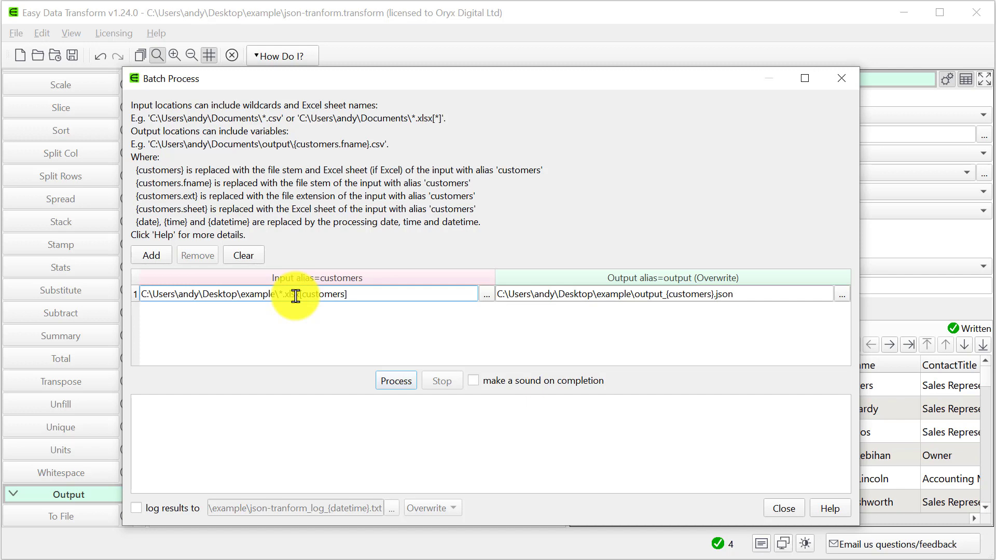
pyautogui.click(782, 508)
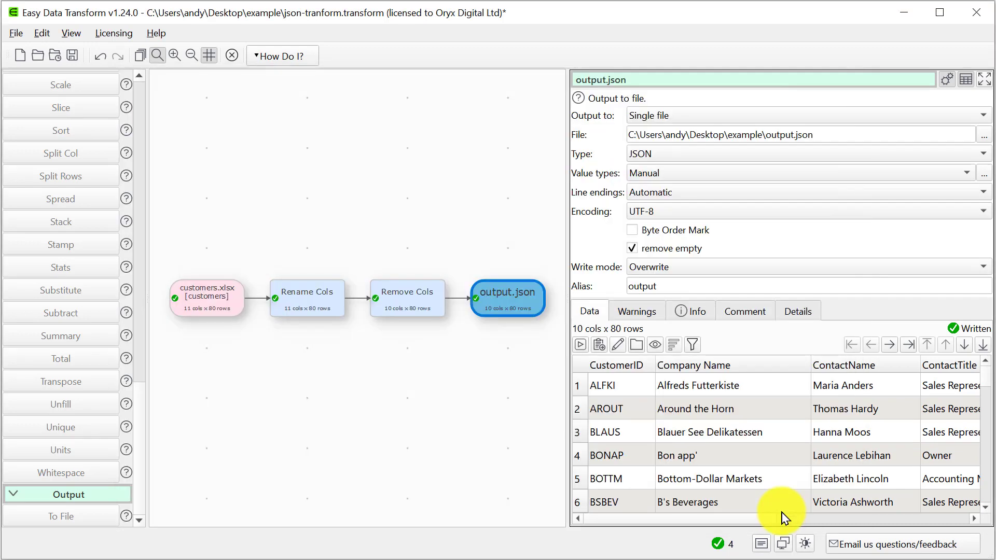